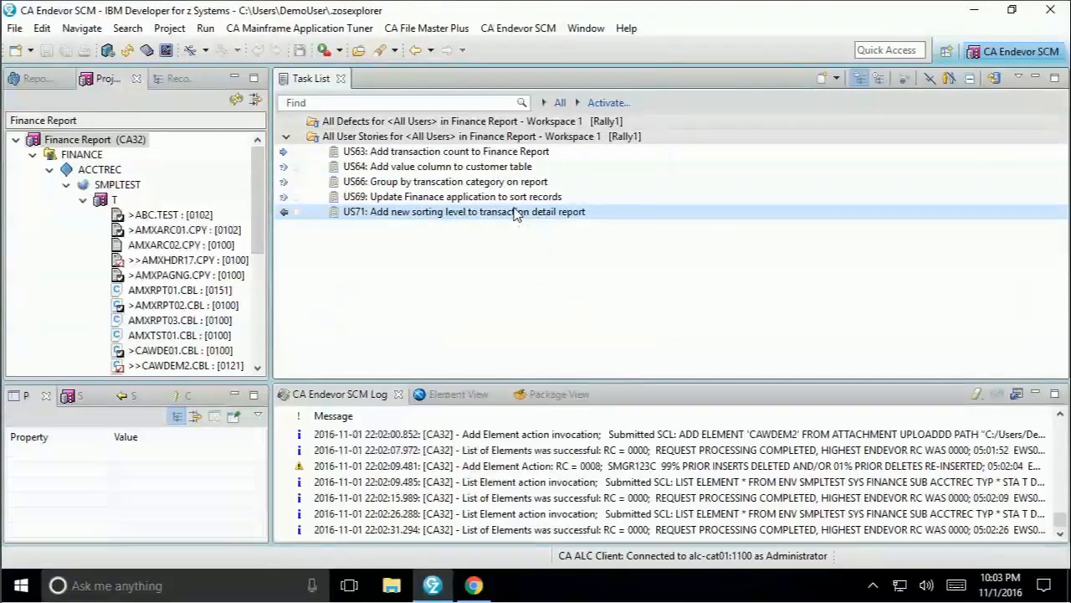
# Set user story US71's schedule state to In-Progress and submit it.
pyautogui.doubleClick(465, 211)
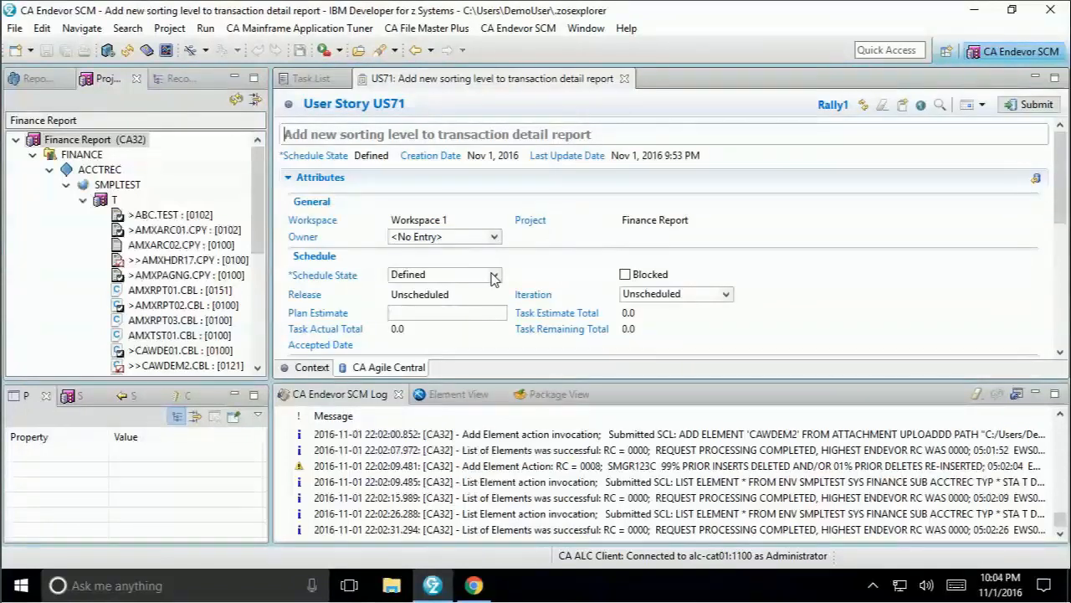
pyautogui.click(444, 274)
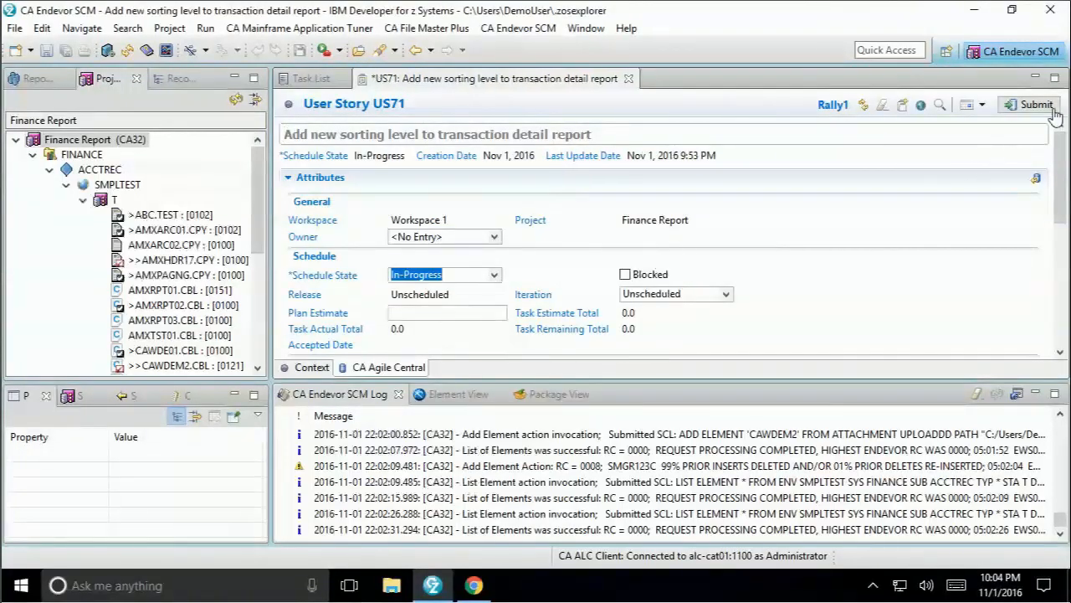
pyautogui.click(1036, 104)
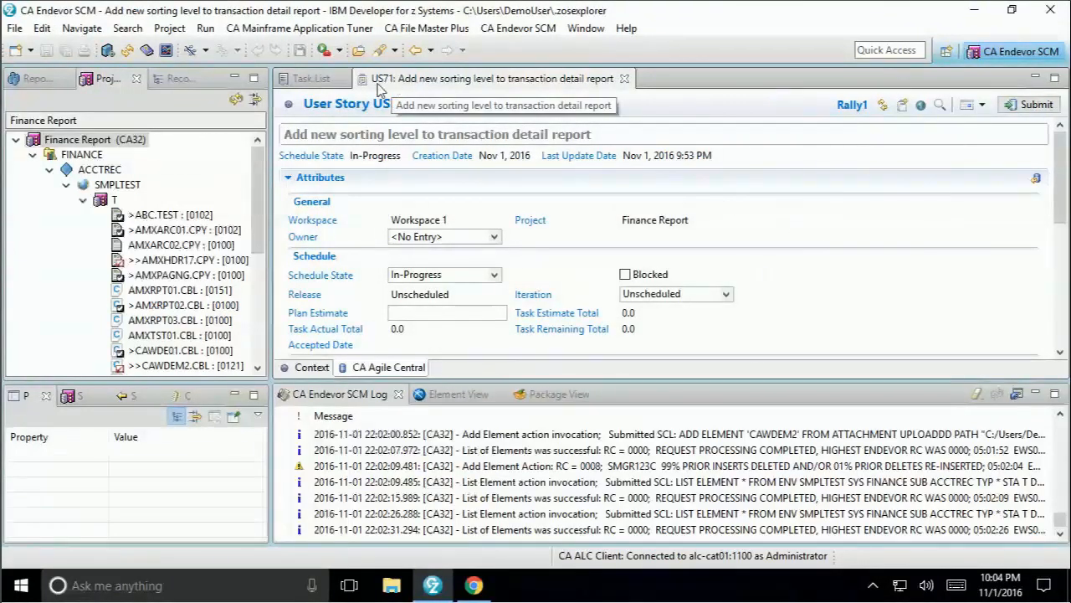
# Set the Finance Report project's CCID to US71 in its properties and confirm.
pyautogui.click(94, 139)
pyautogui.write('US71')
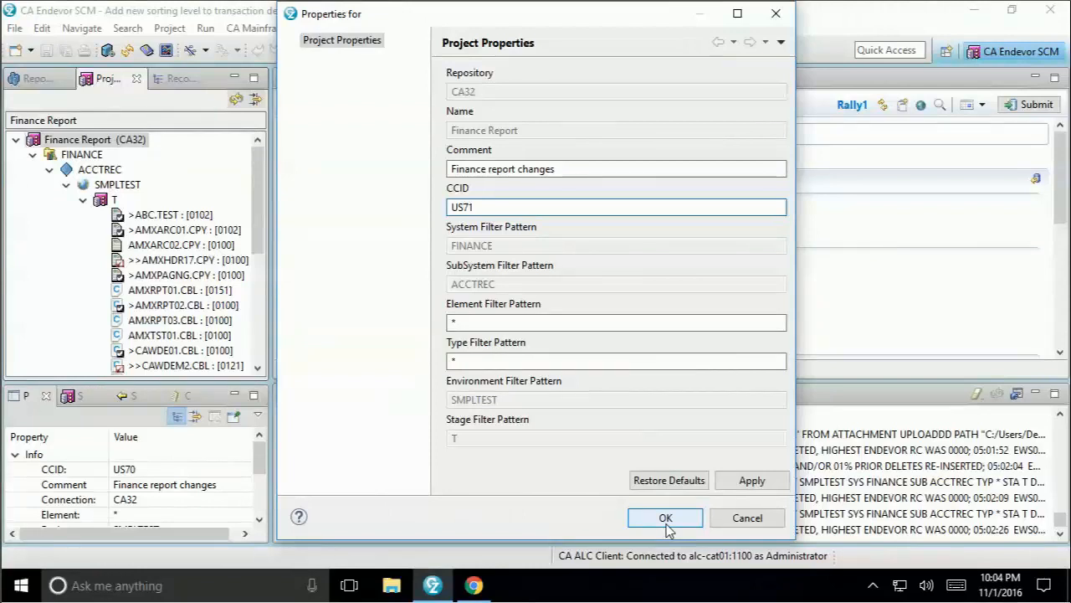
pyautogui.click(666, 517)
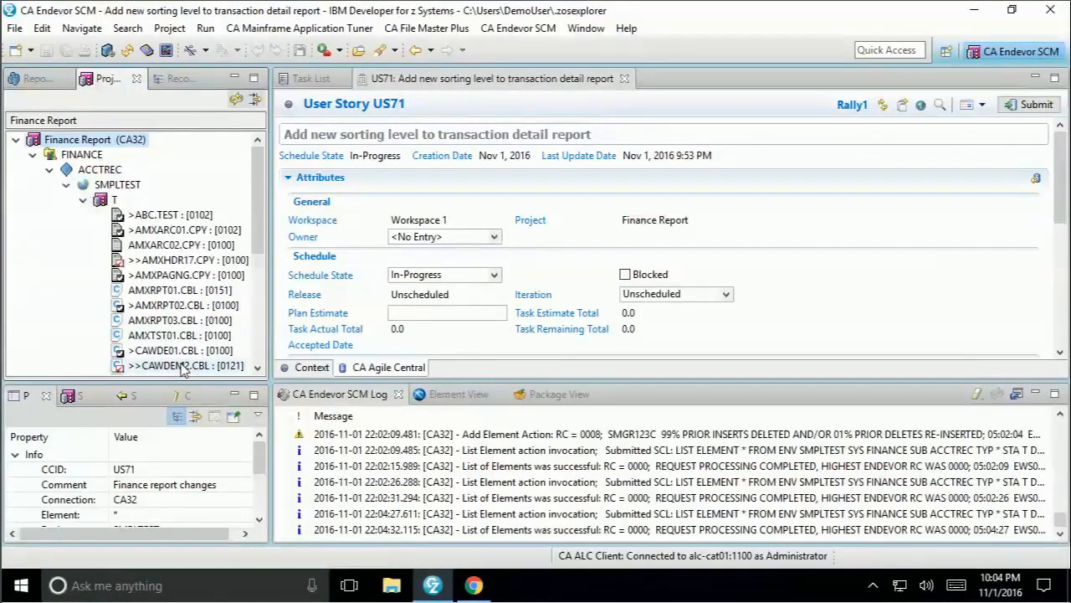
# Add ORDER BY TYPE to CAWDEM2.CBL, saving it back to Endevor, then return to US71.
pyautogui.doubleClick(187, 365)
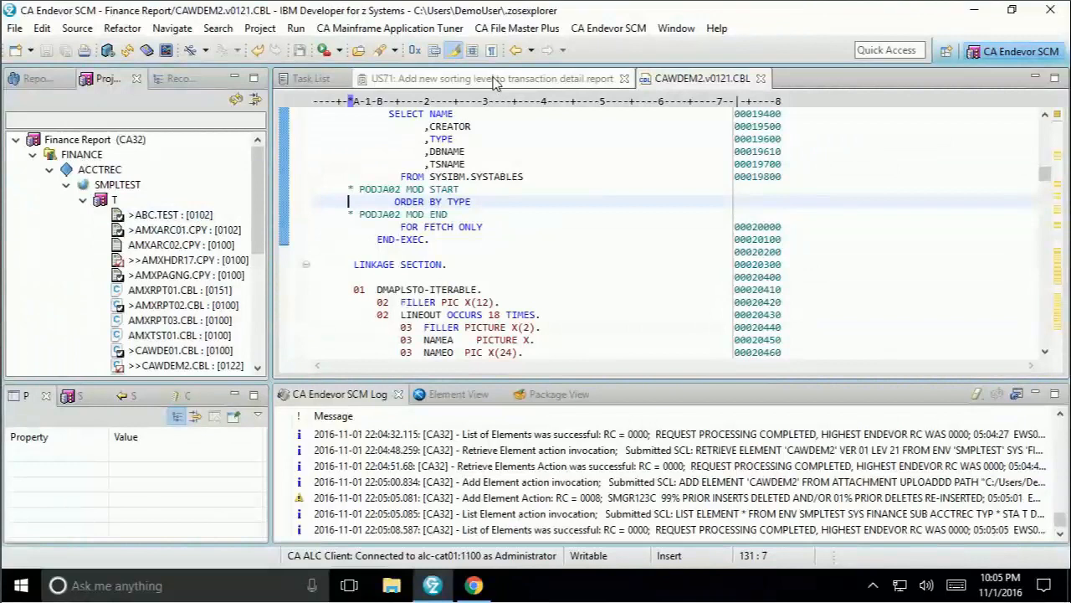
pyautogui.click(492, 78)
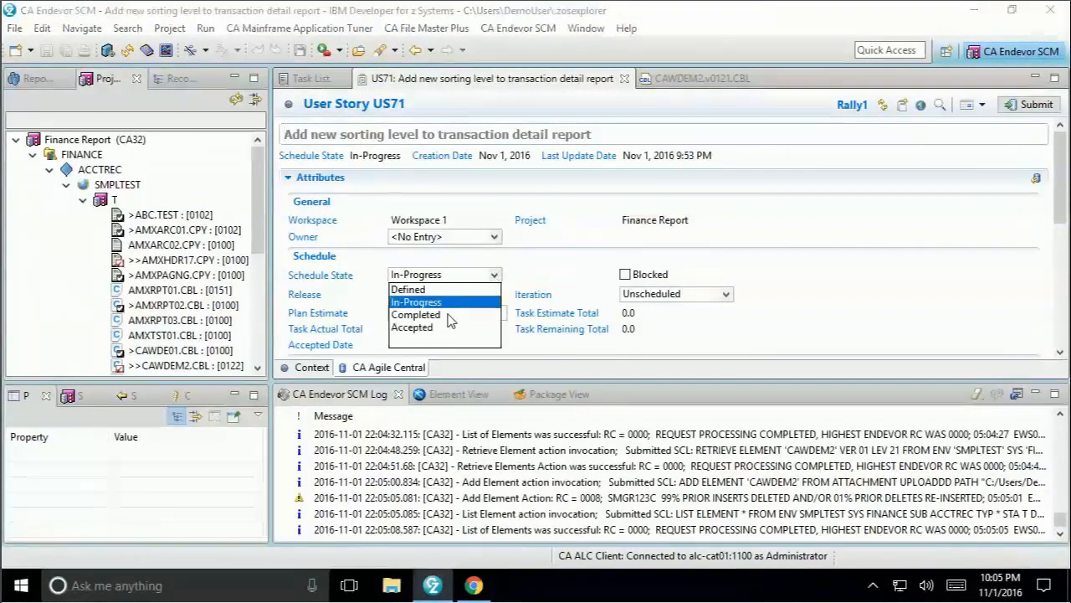
# Set user story US71's schedule state to Completed.
pyautogui.click(415, 315)
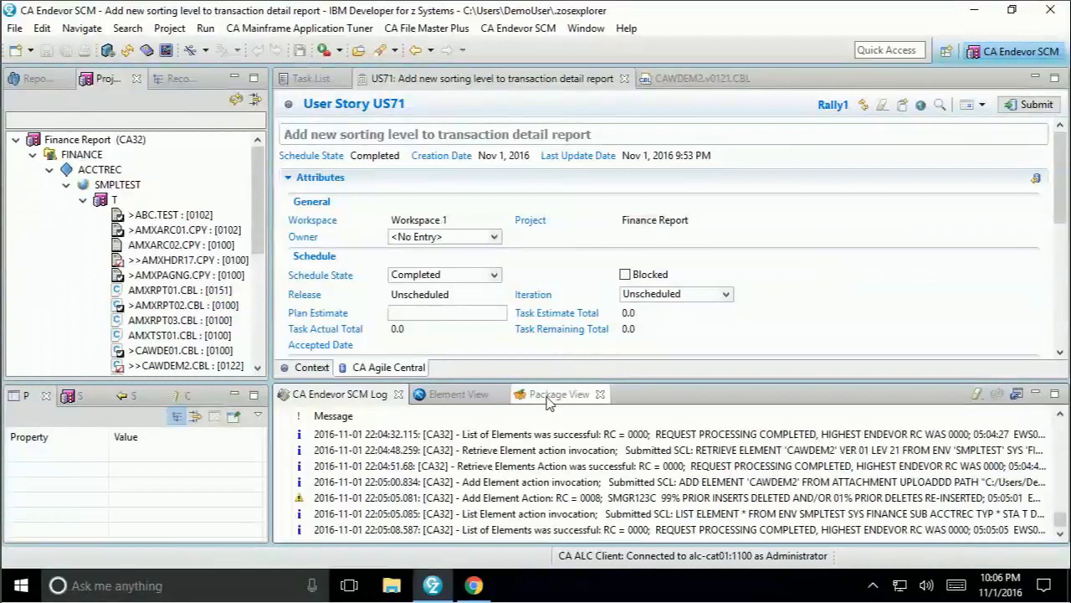
# Refresh the Package View so it lists package US71 as executing.
pyautogui.click(559, 393)
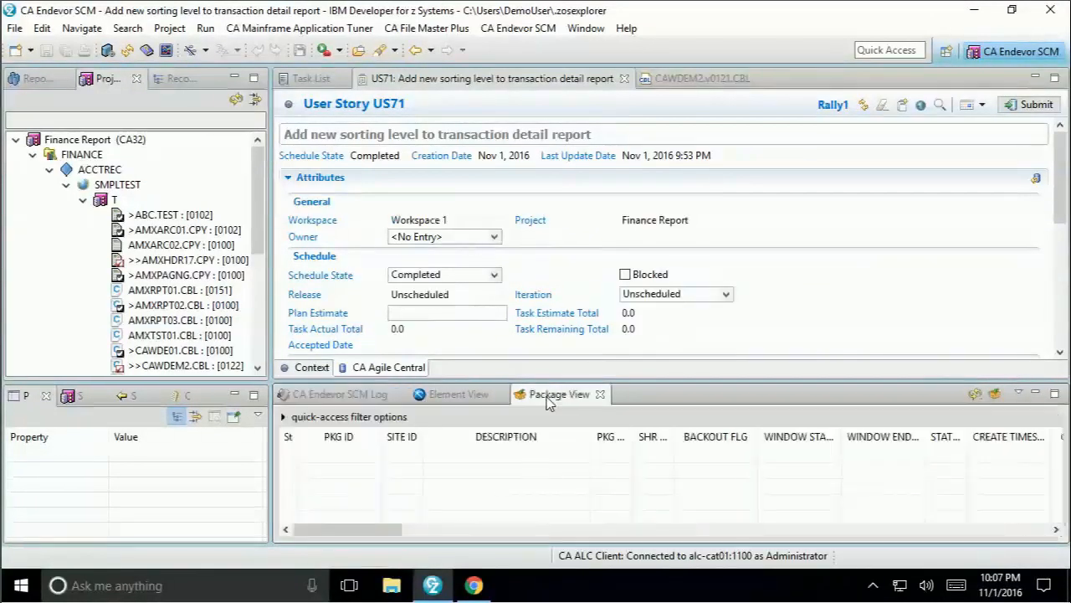
pyautogui.click(559, 394)
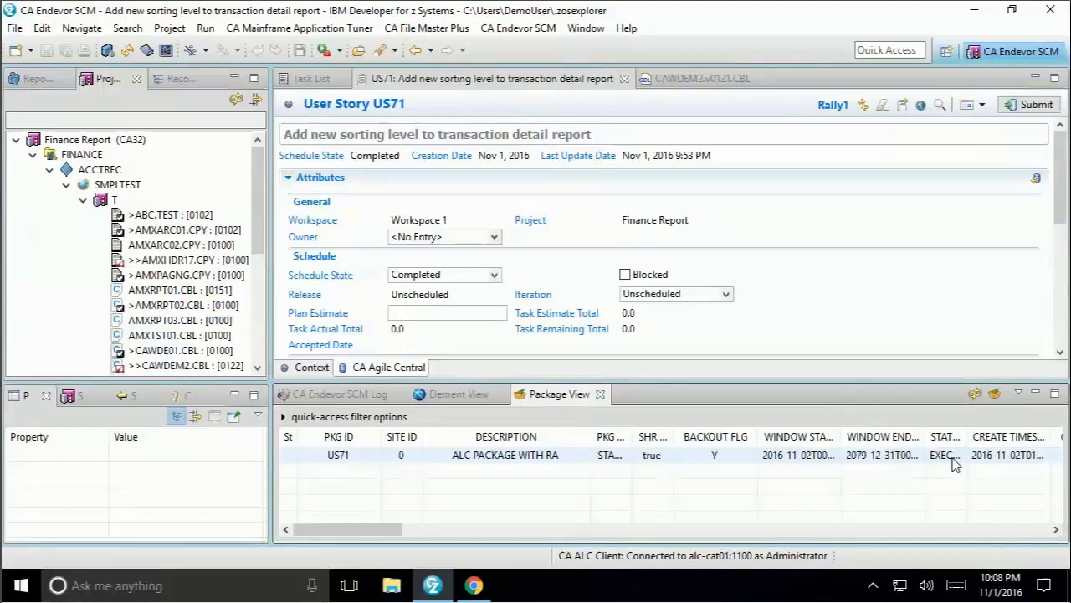
pyautogui.moveTo(476, 584)
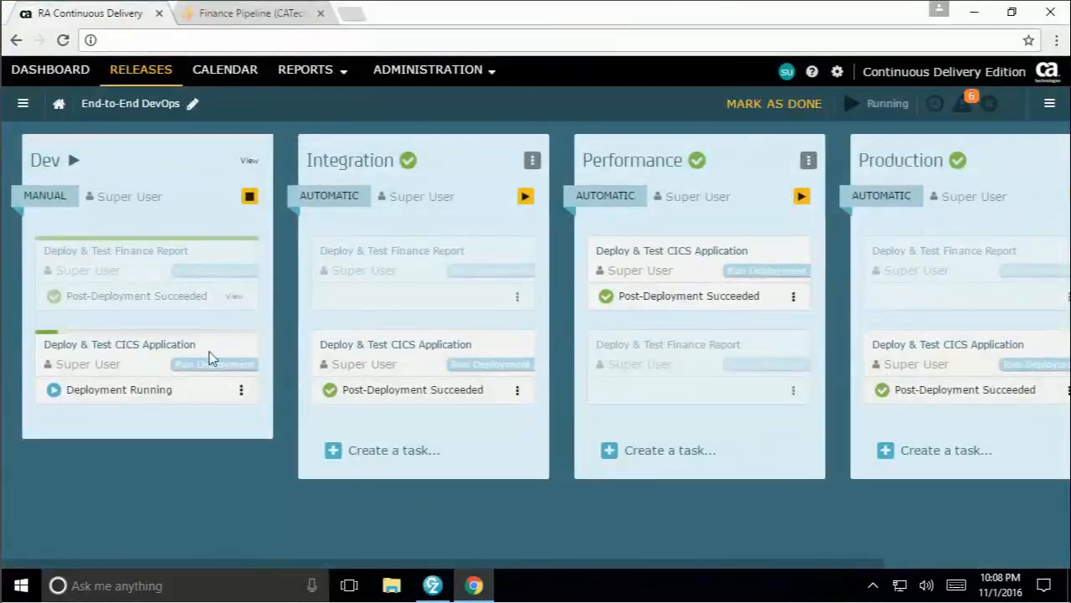
pyautogui.moveTo(770, 261)
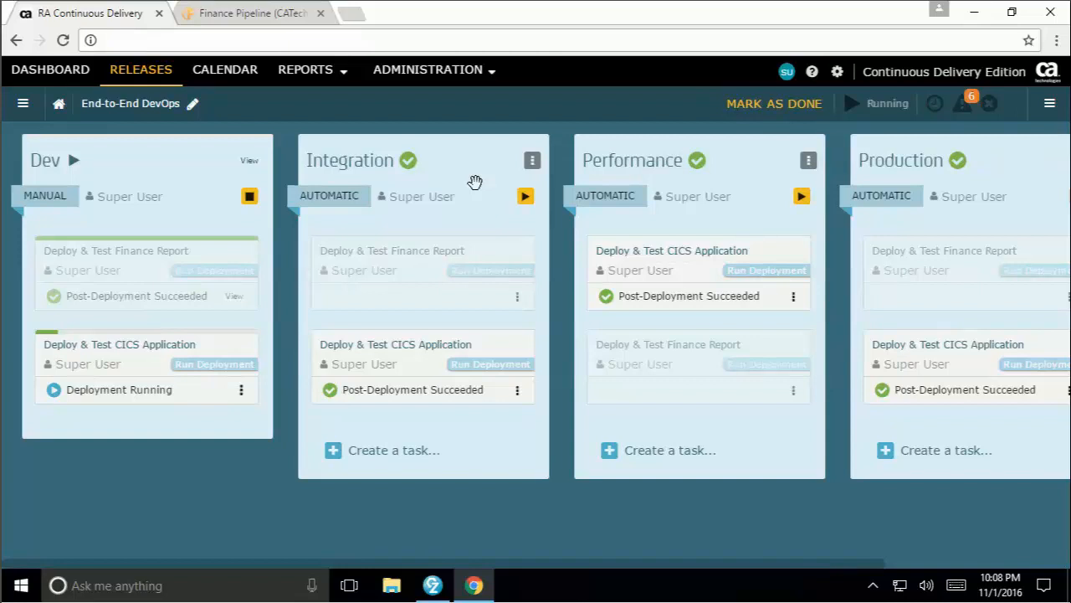
pyautogui.moveTo(689, 171)
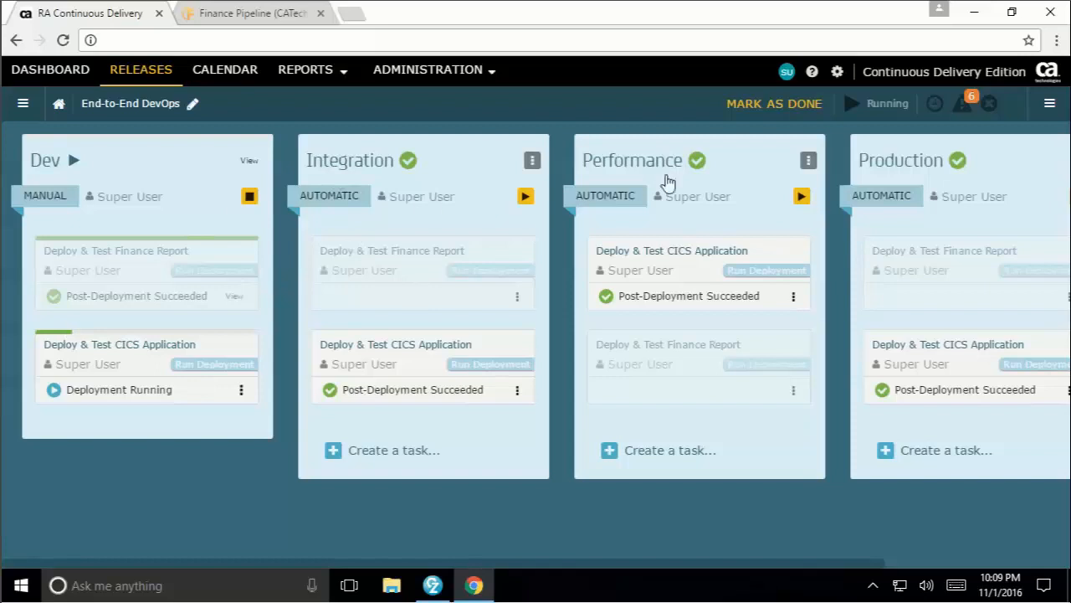
pyautogui.moveTo(701, 238)
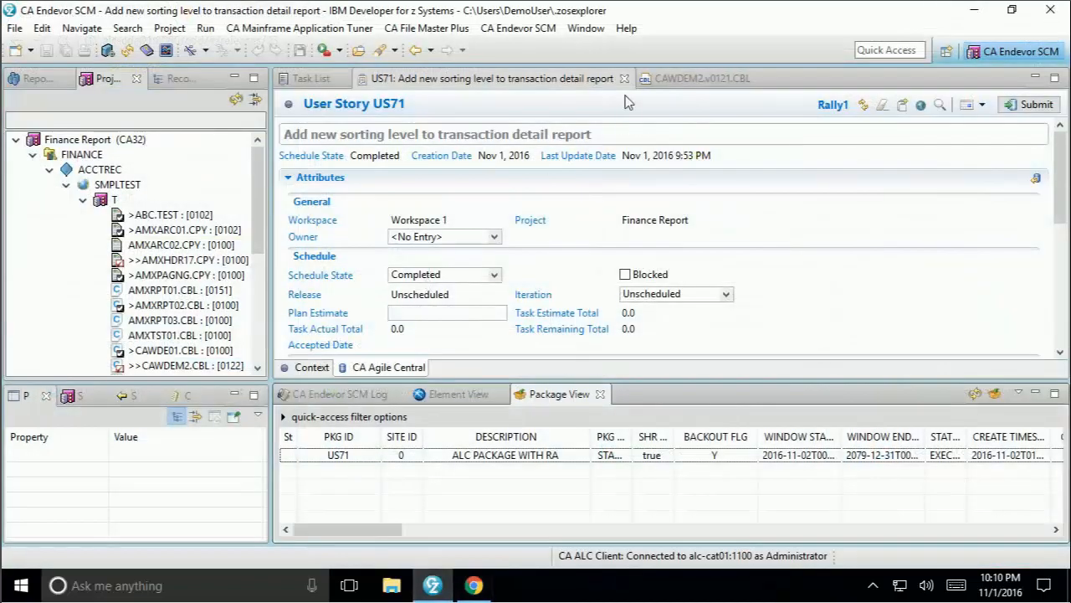
# Close the US71 and CAWDEM2 editors and open the AMXRPT01 COBOL program.
pyautogui.click(703, 79)
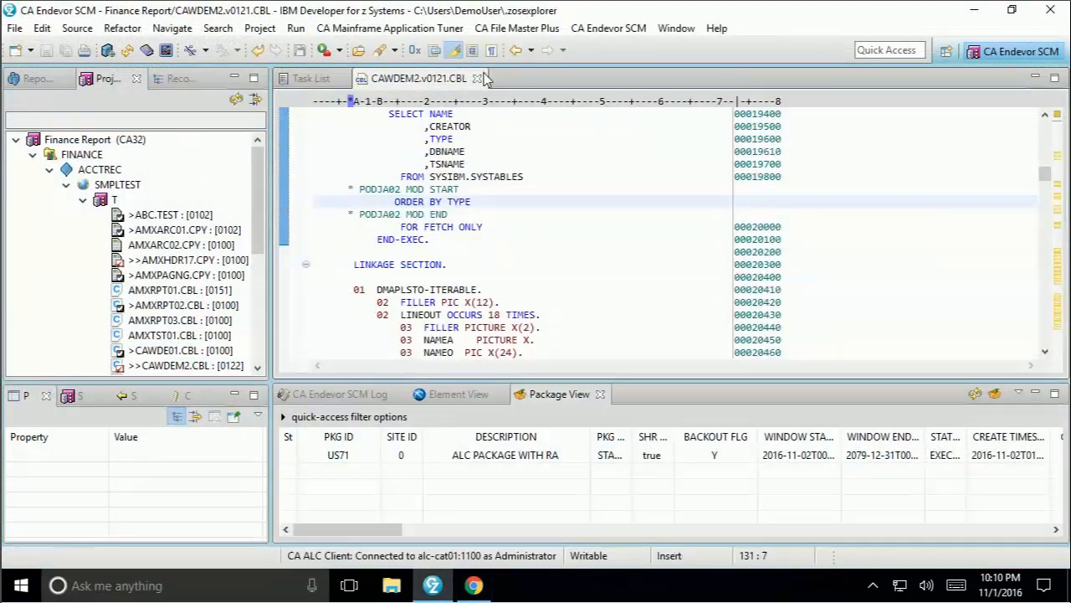
pyautogui.click(311, 78)
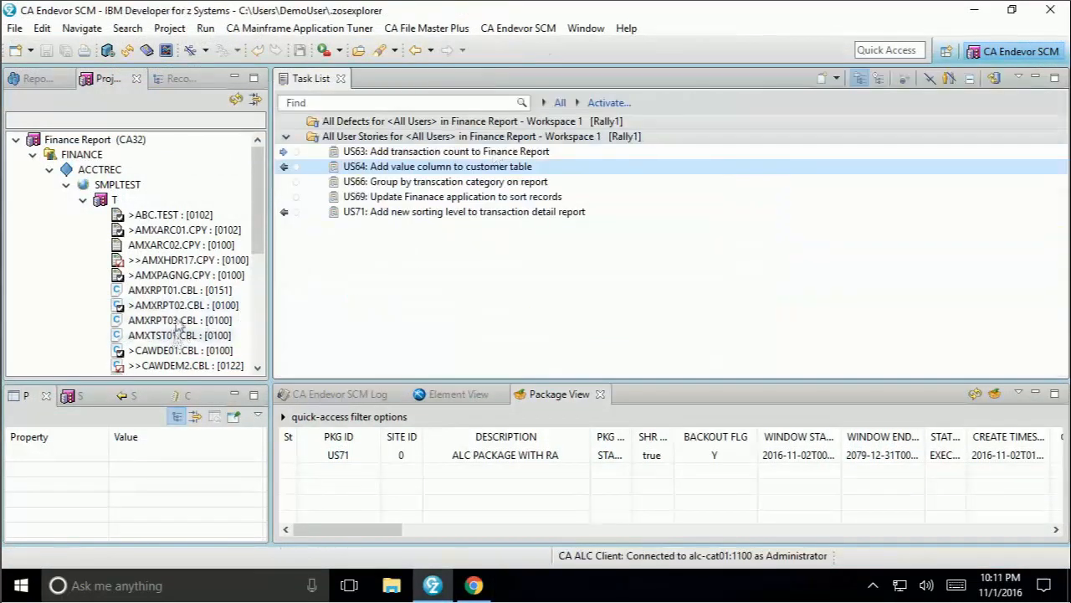
pyautogui.doubleClick(164, 289)
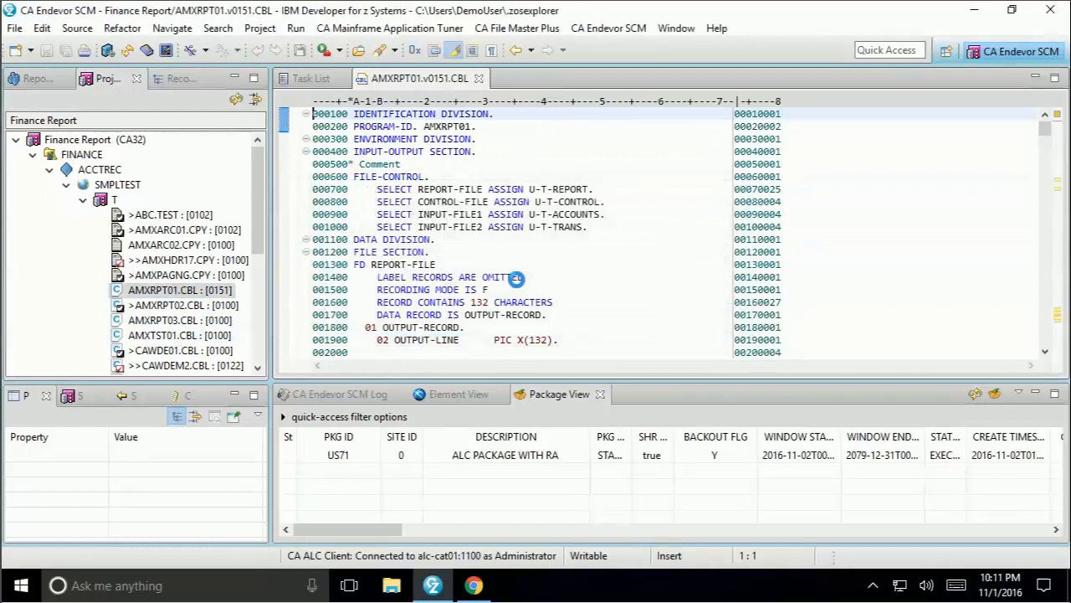
pyautogui.click(522, 276)
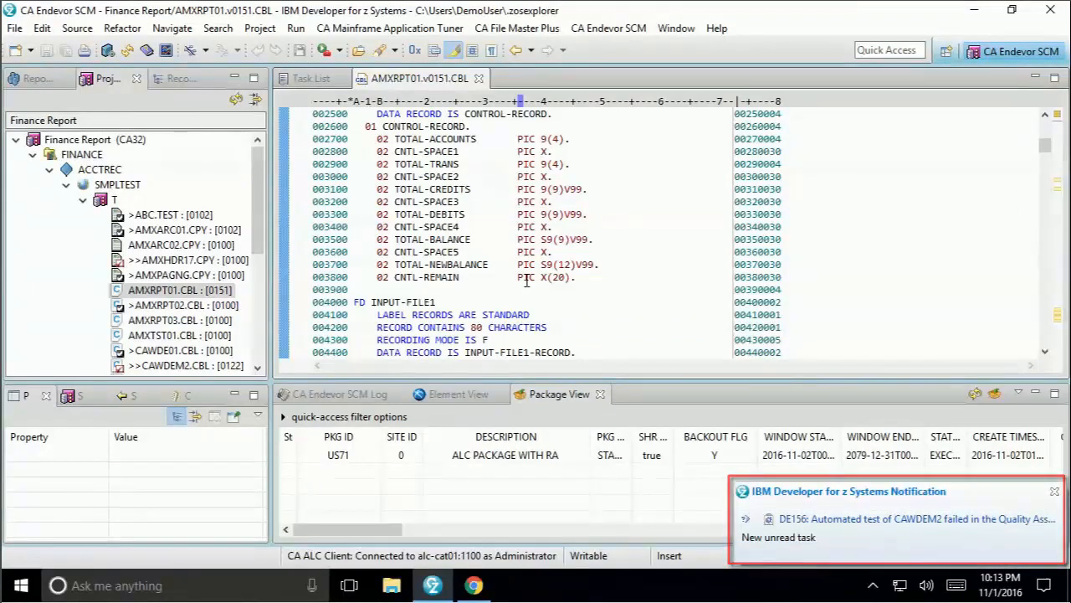
pyautogui.moveTo(900, 536)
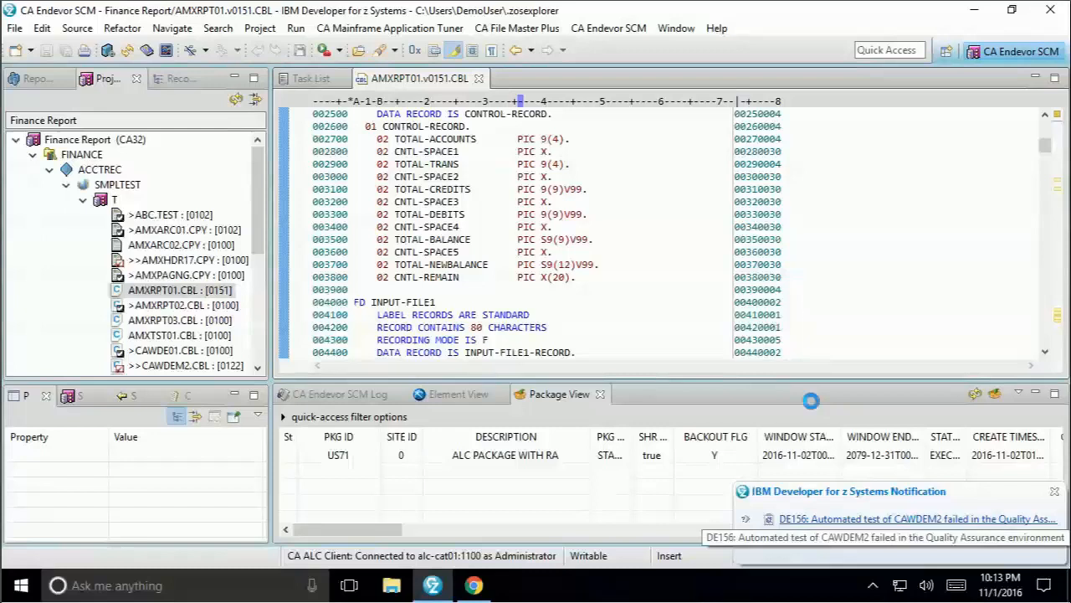
# Review defect DE156's description and failed-test log, then reopen the Finance Report project properties.
pyautogui.click(912, 519)
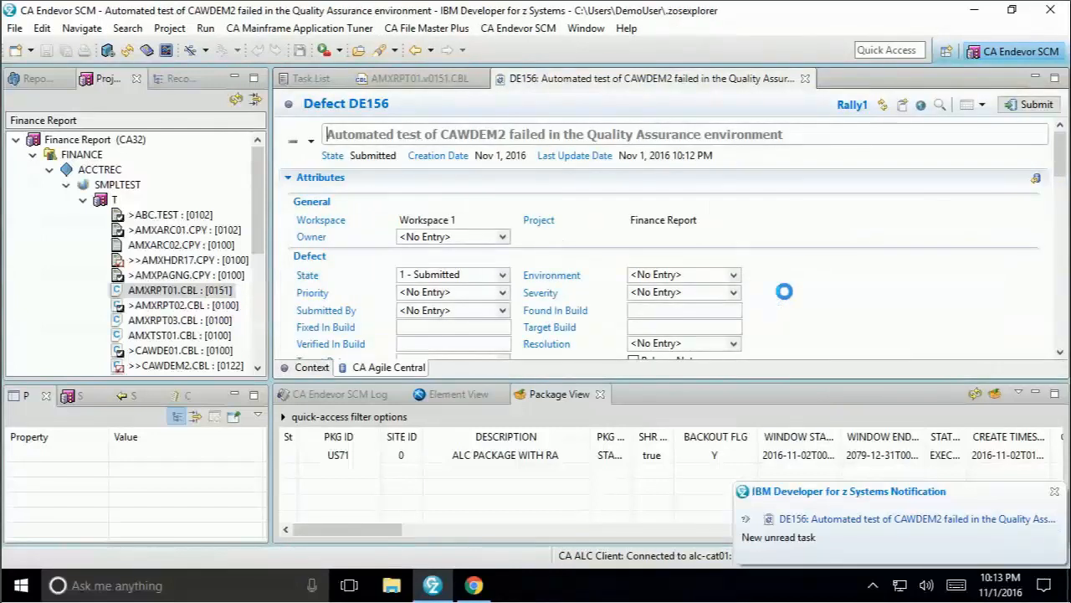
pyautogui.scroll(-3)
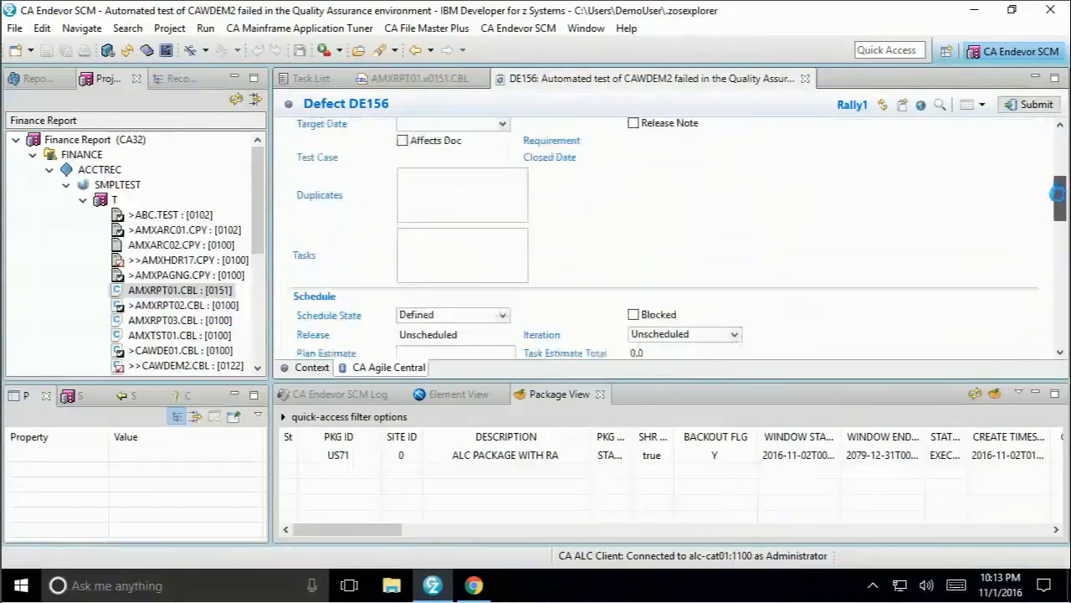
pyautogui.click(316, 142)
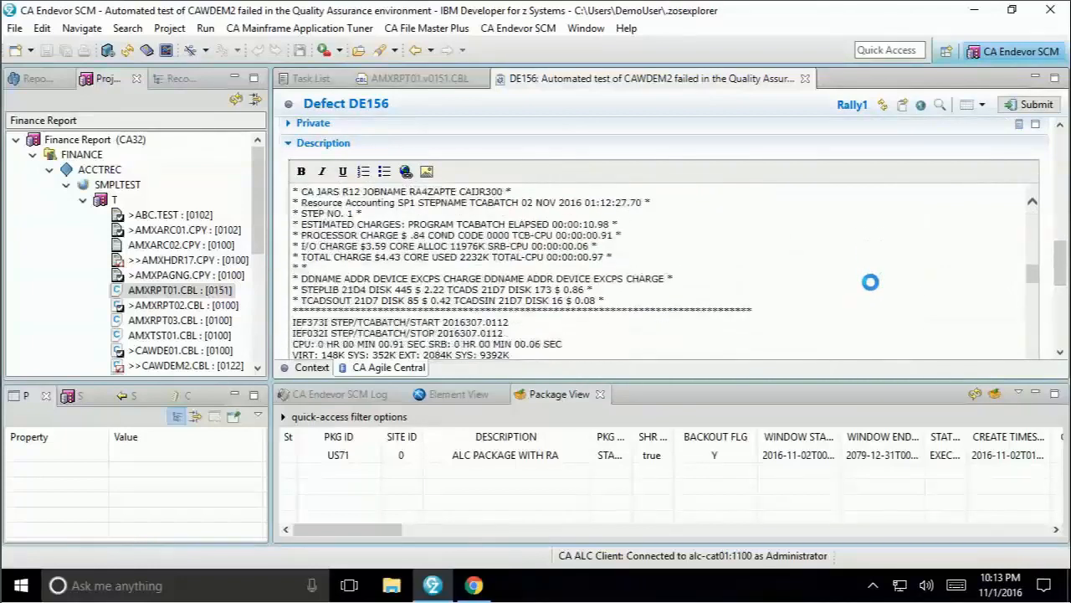
pyautogui.scroll(-3)
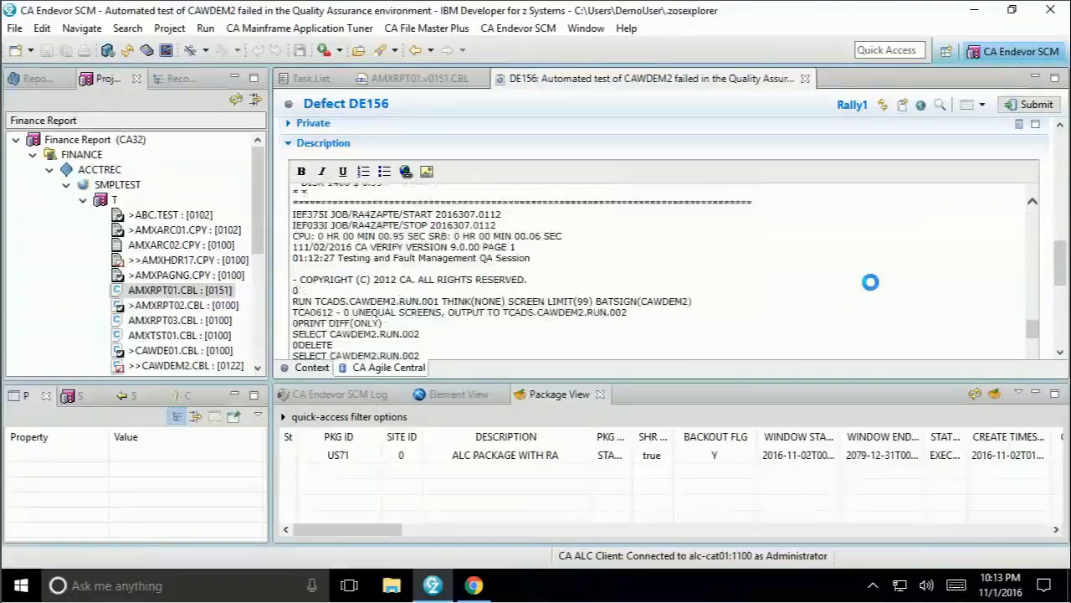
pyautogui.scroll(-3)
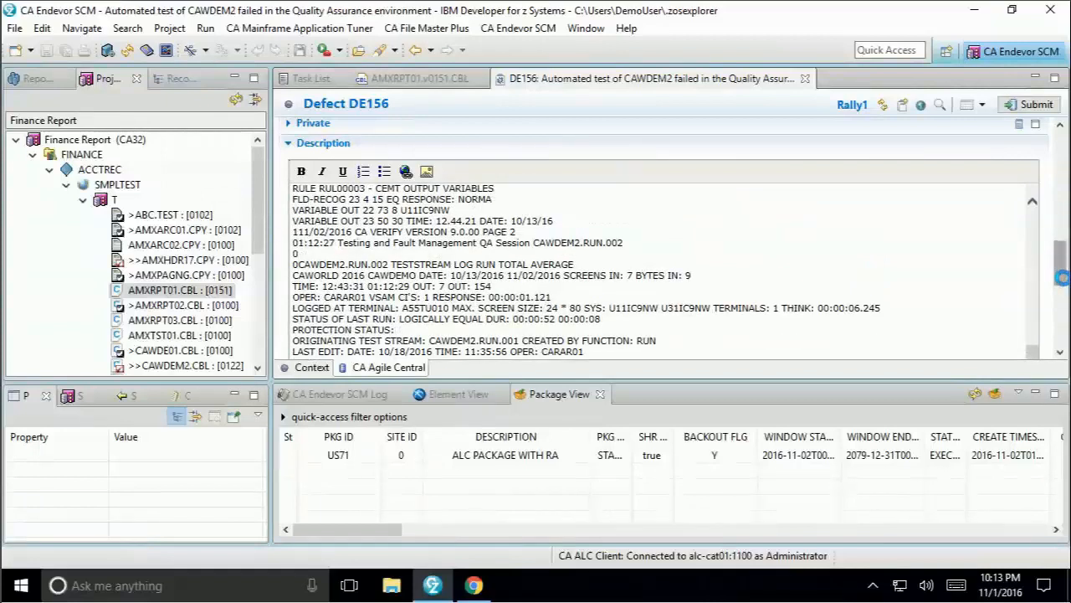
pyautogui.scroll(-3)
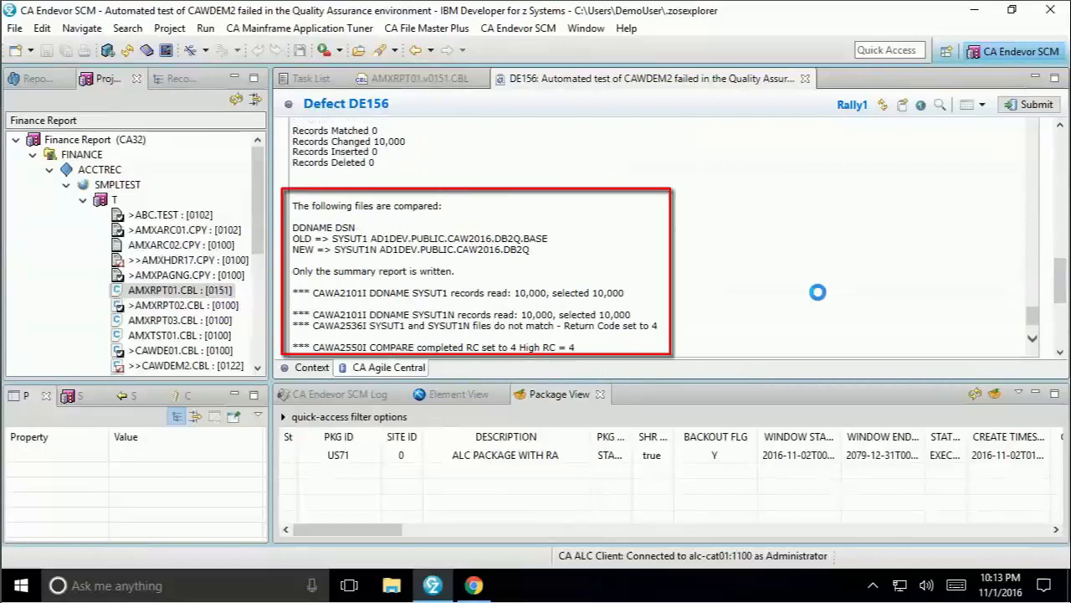
pyautogui.doubleClick(181, 290)
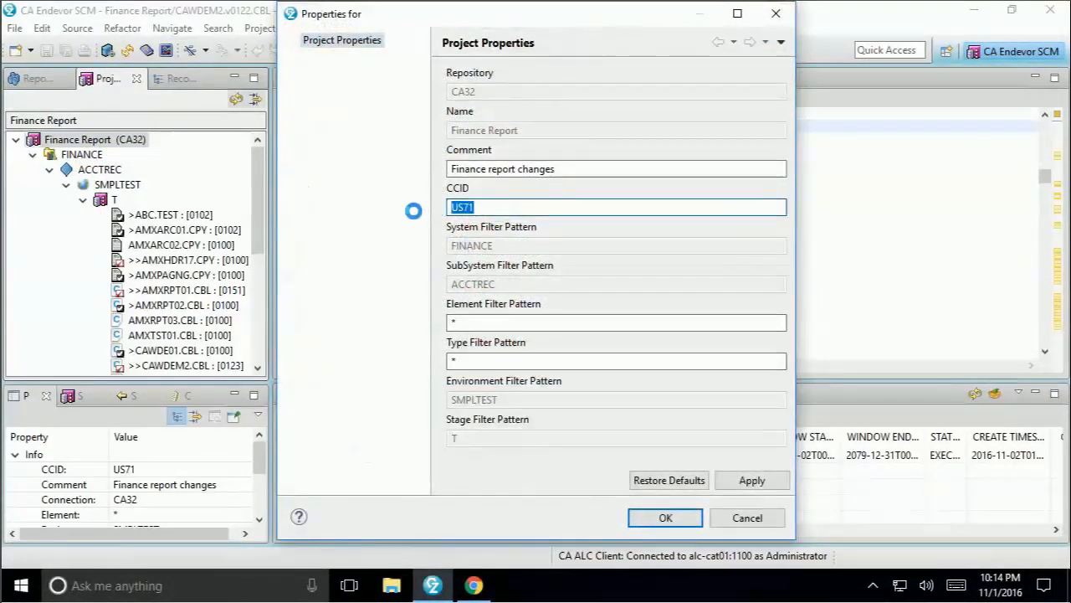
# Set the Finance Report project's CCID to DE156 and show the task list.
pyautogui.write('DE156')
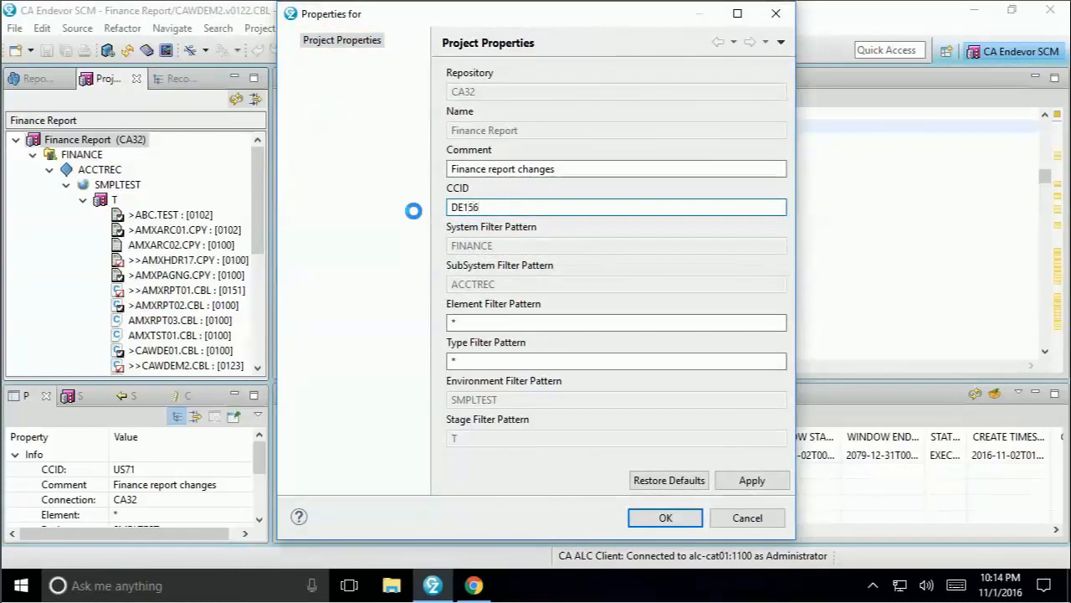
pyautogui.click(666, 517)
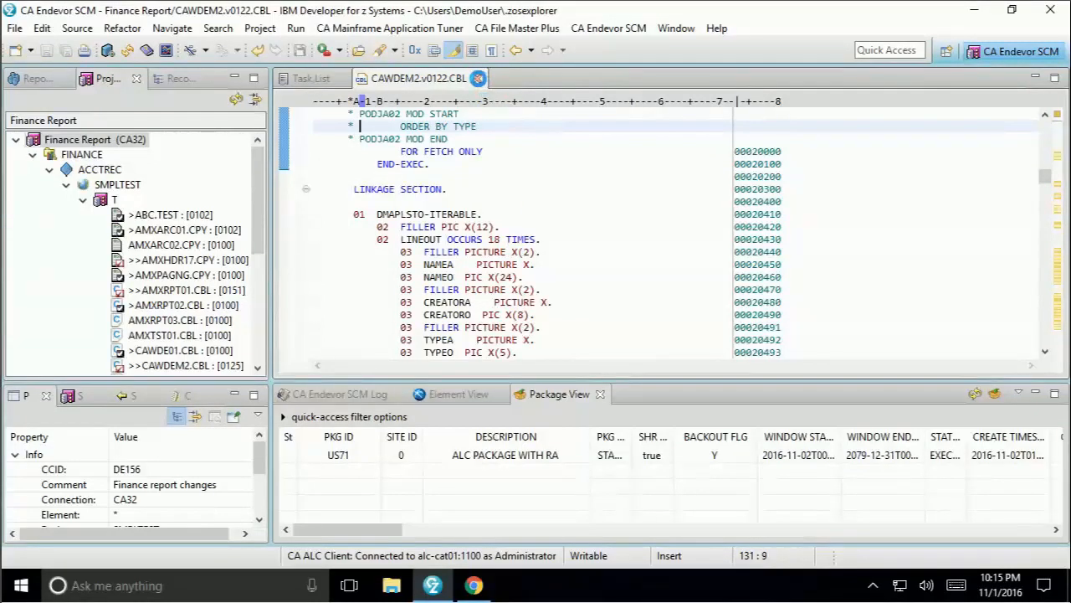
pyautogui.click(311, 79)
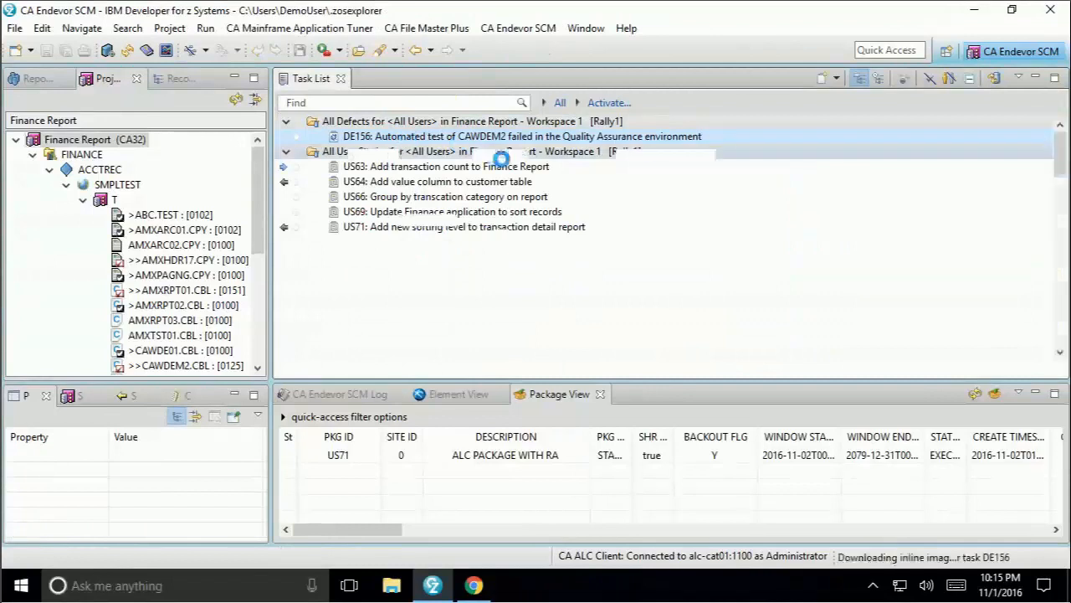
# Set defect DE156's schedule state to In-Progress, then switch to the Finance Pipeline flow.
pyautogui.doubleClick(519, 136)
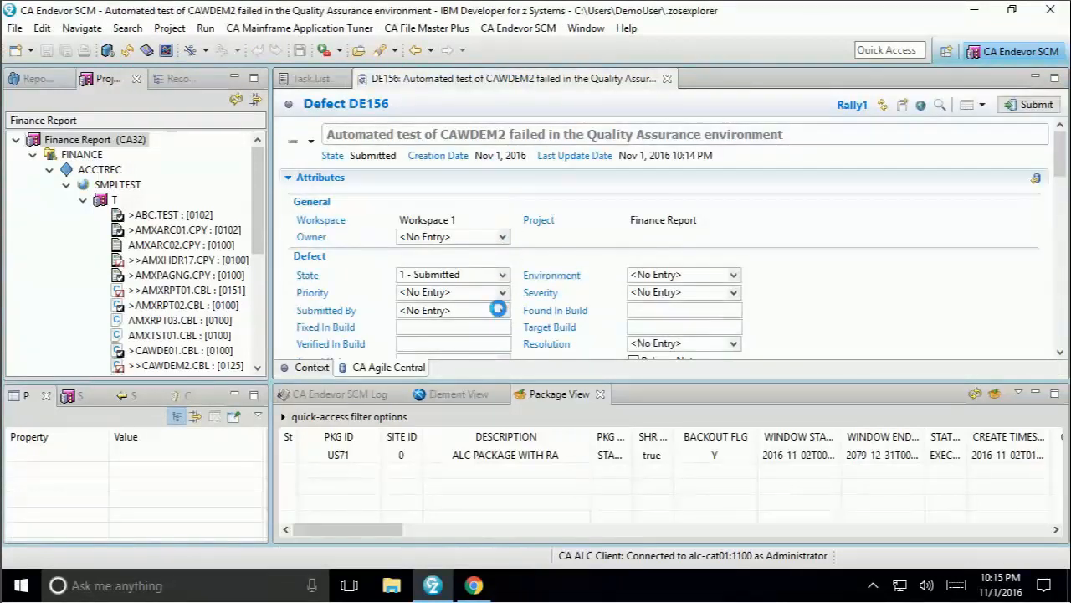
pyautogui.scroll(-3)
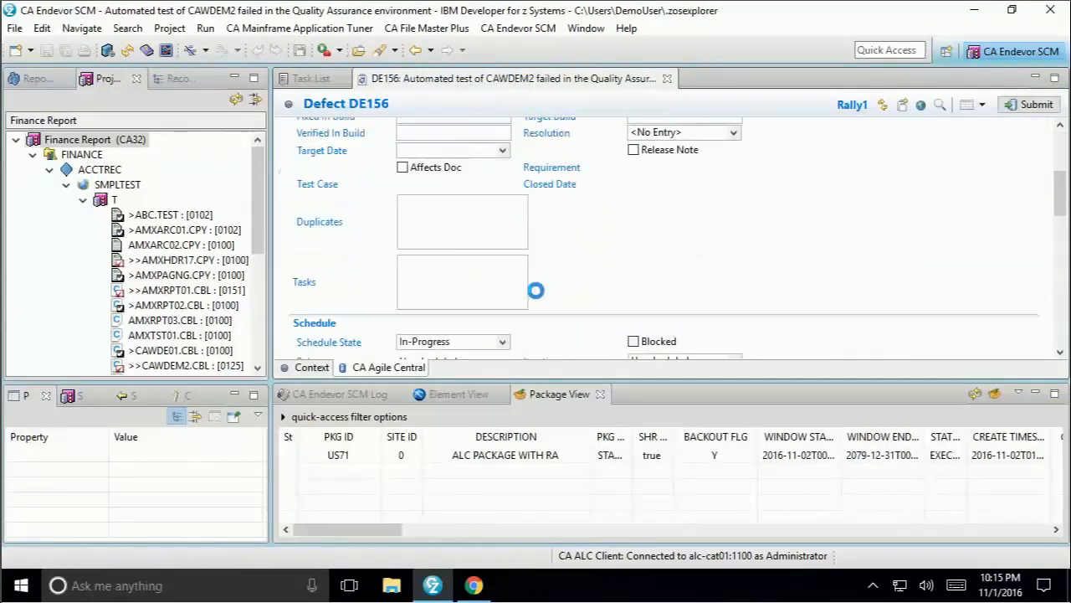
pyautogui.click(452, 342)
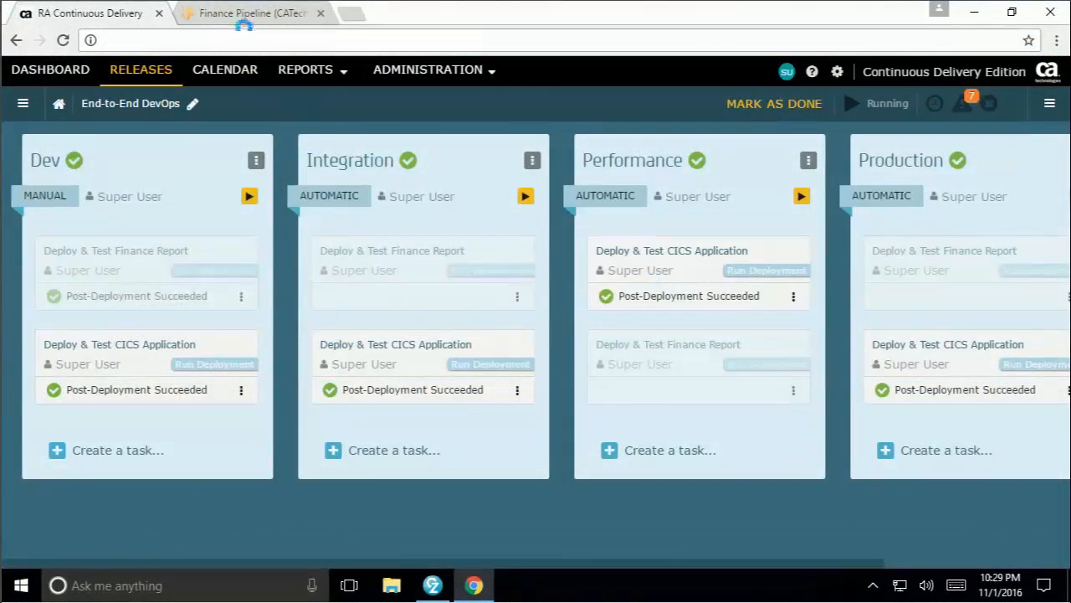
pyautogui.click(251, 14)
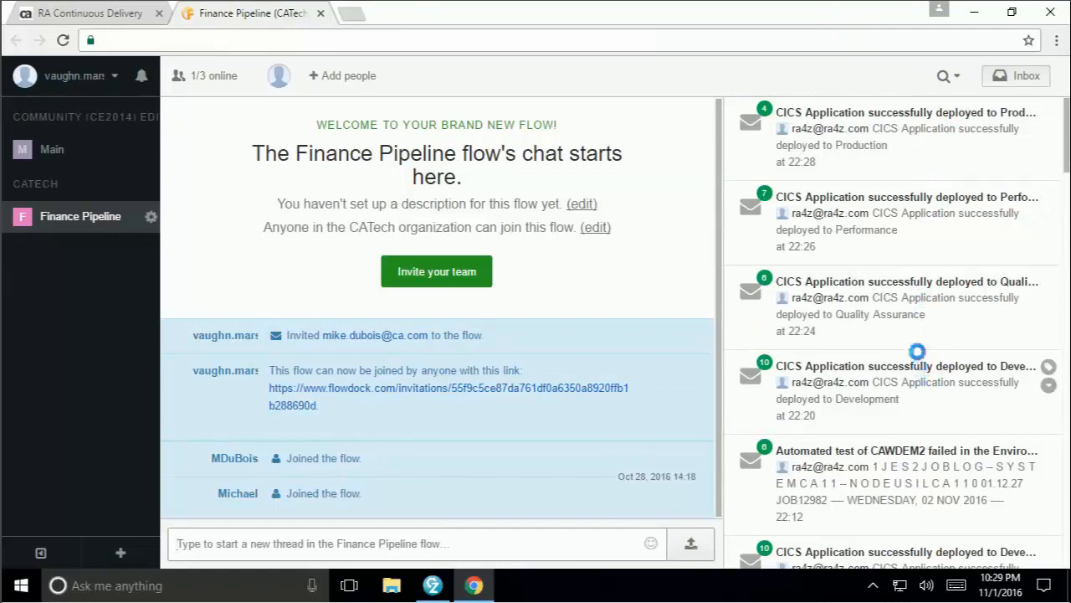
# View the CICS Application deployment notifications for Quality Assurance and Production.
pyautogui.click(907, 298)
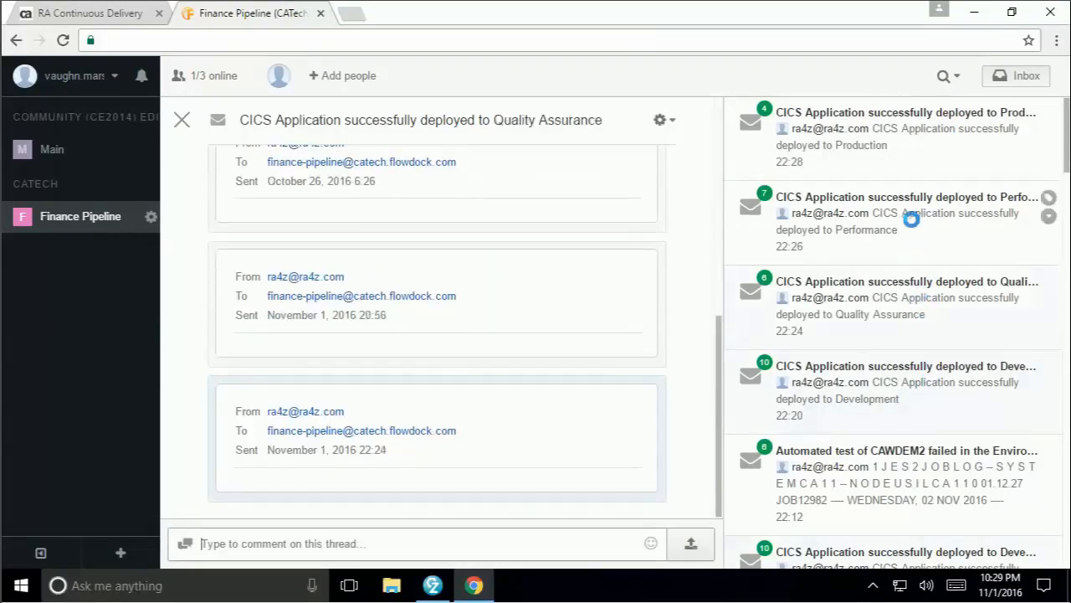
pyautogui.click(903, 128)
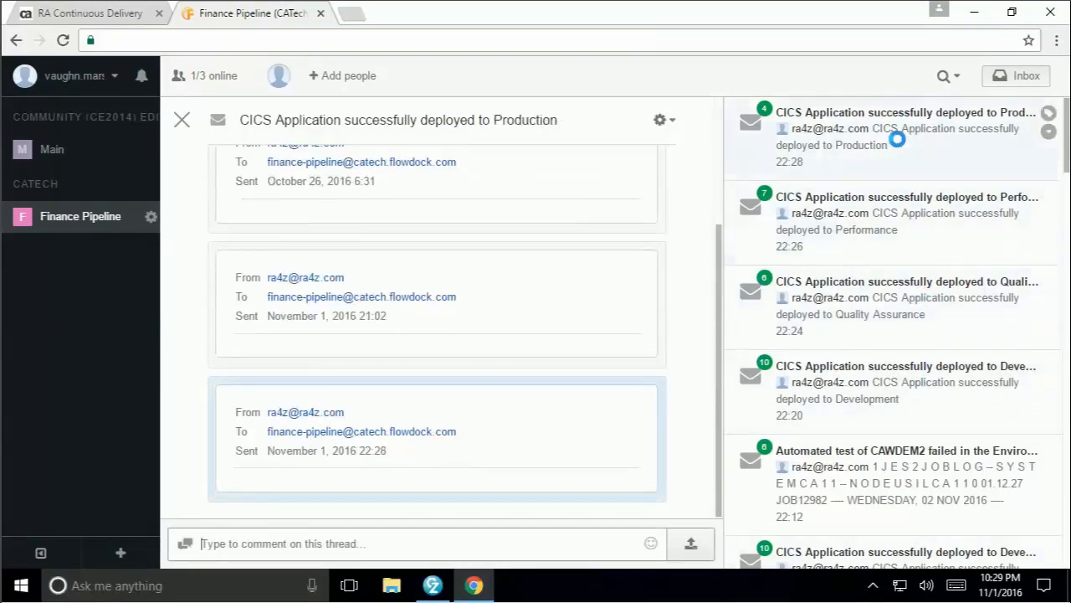